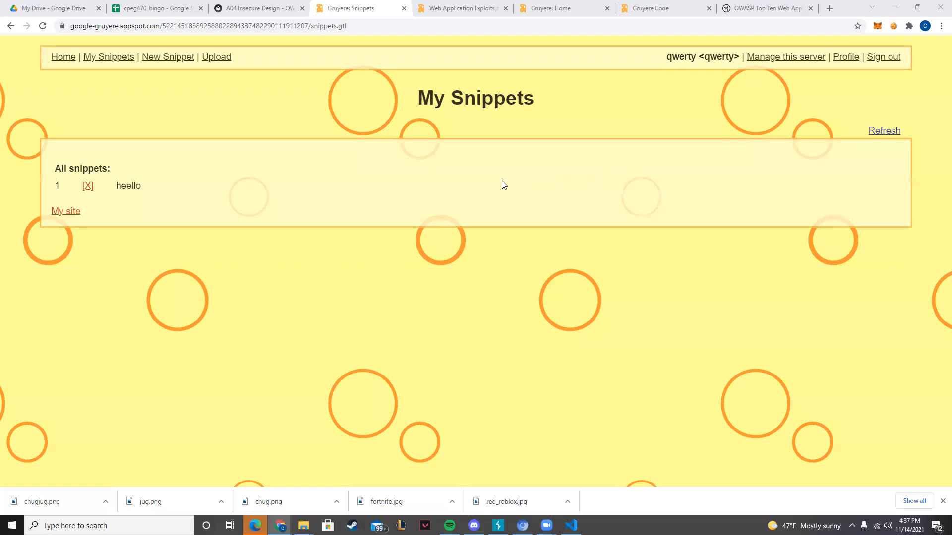
{"action": "mouse_move", "coordinate": [310, 219]}
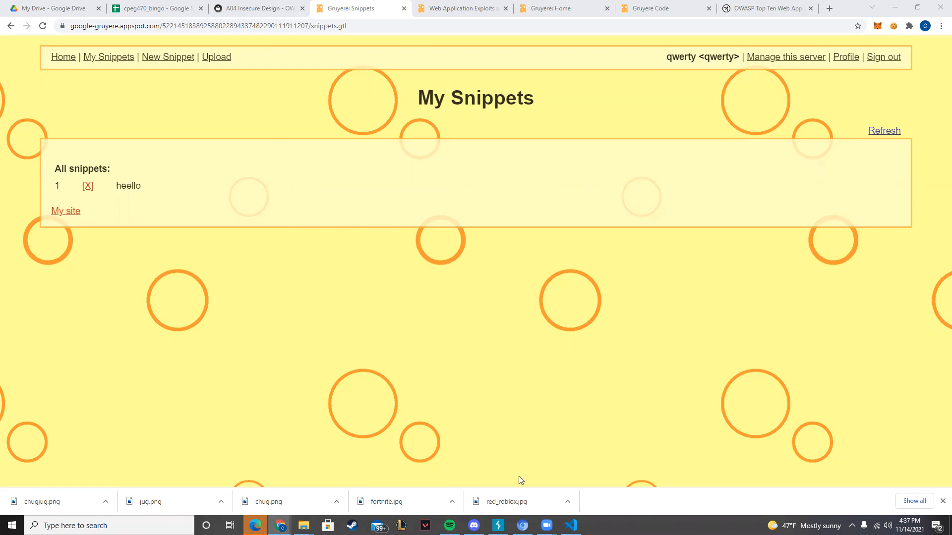
{"action": "mouse_move", "coordinate": [490, 395]}
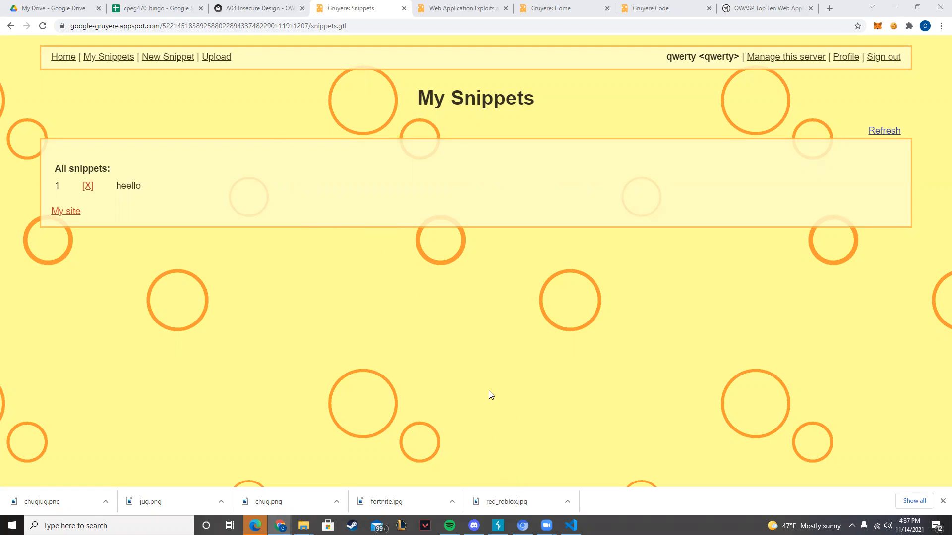
{"action": "mouse_move", "coordinate": [613, 273]}
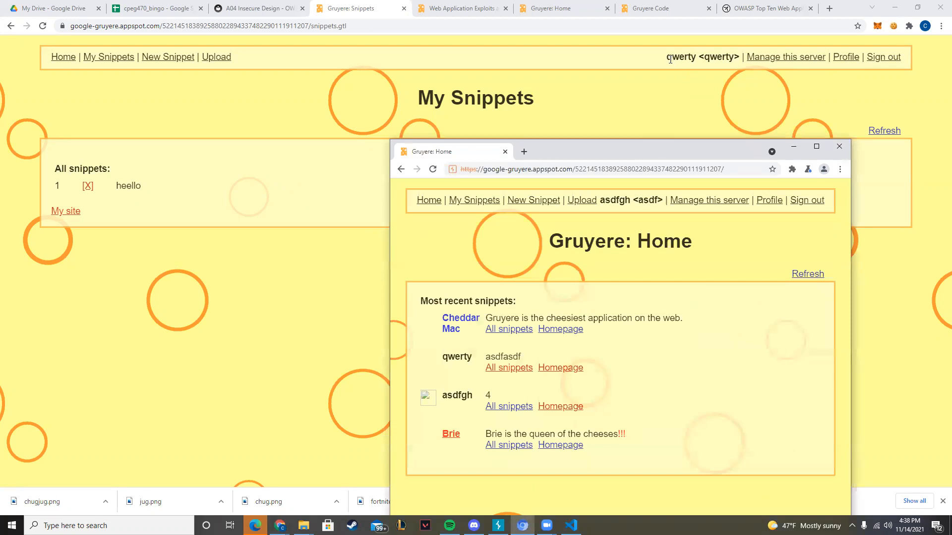
{"action": "mouse_move", "coordinate": [680, 205]}
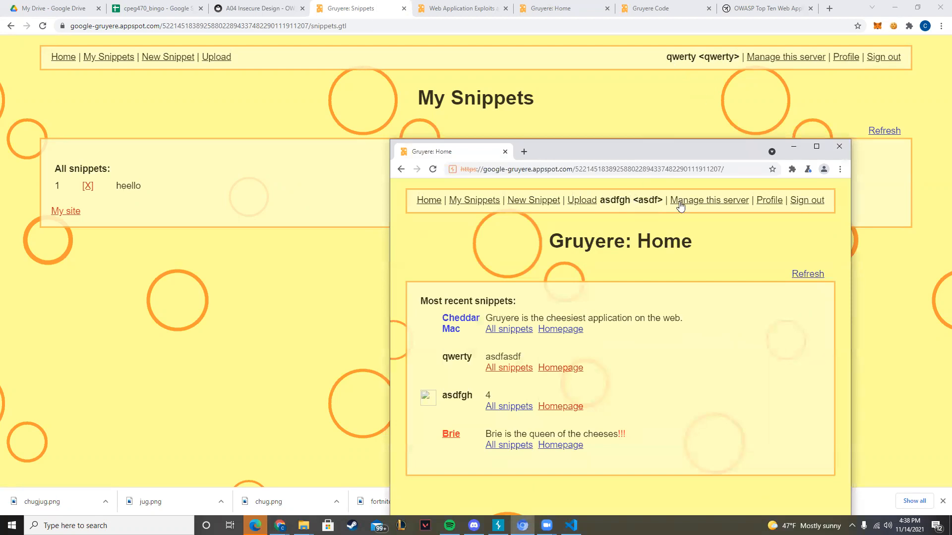
{"action": "mouse_move", "coordinate": [410, 237]}
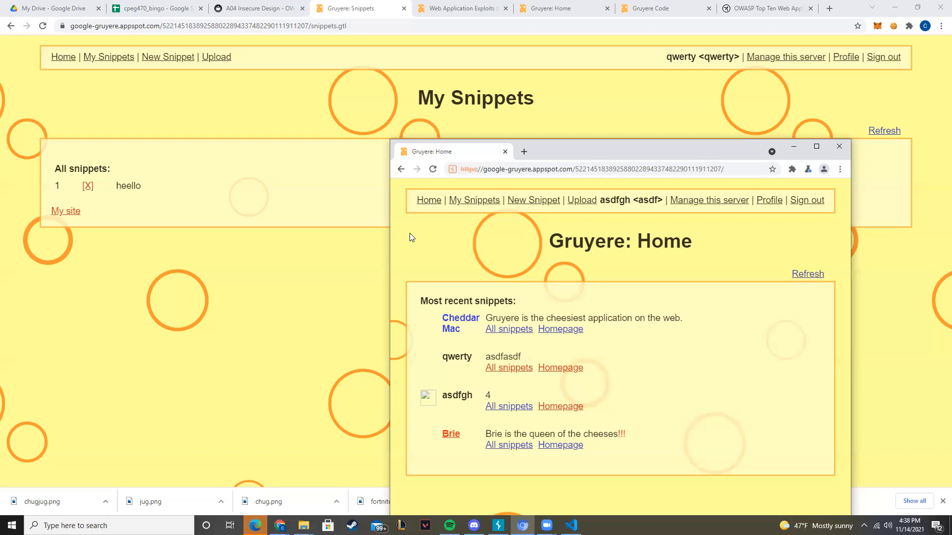
In the first account's window, post a new snippet reading 'two'.
{"action": "left_click", "coordinate": [838, 146]}
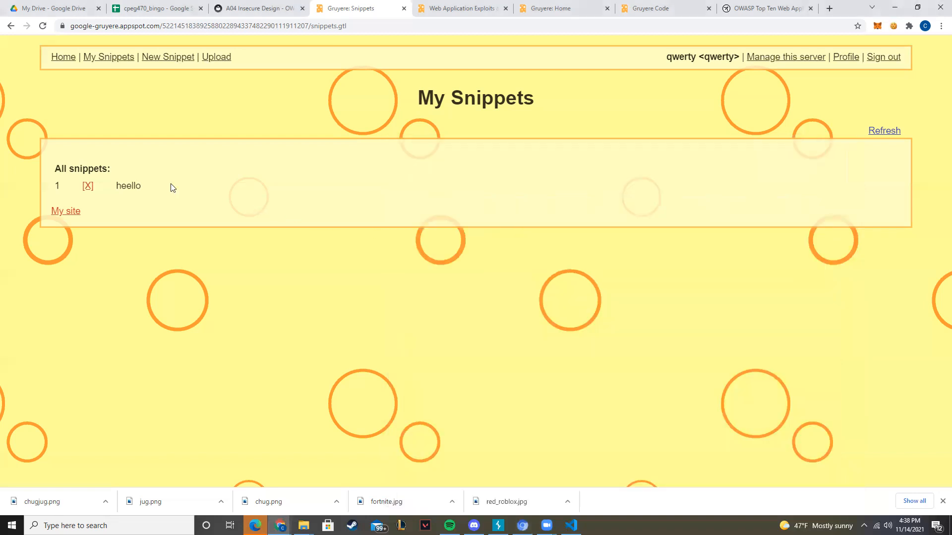
{"action": "double_click", "coordinate": [721, 57]}
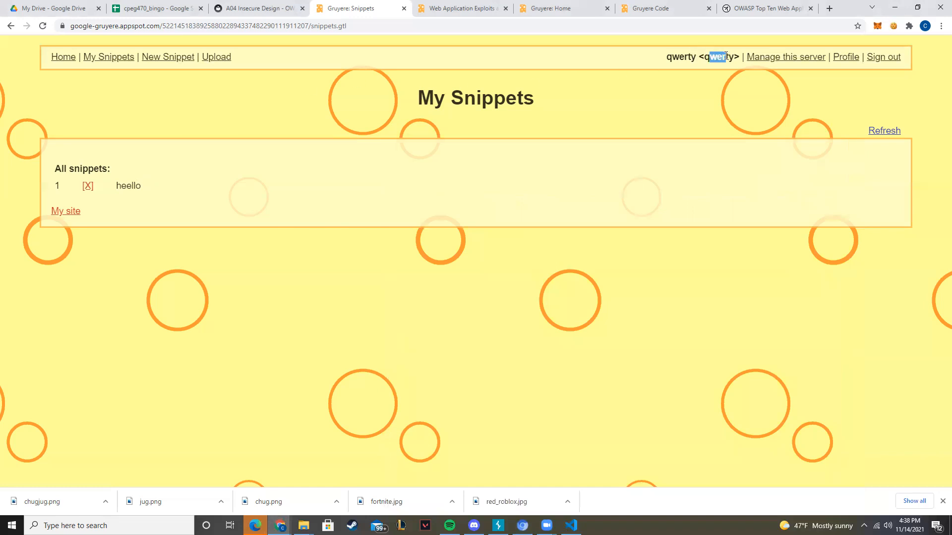
{"action": "left_click", "coordinate": [168, 57]}
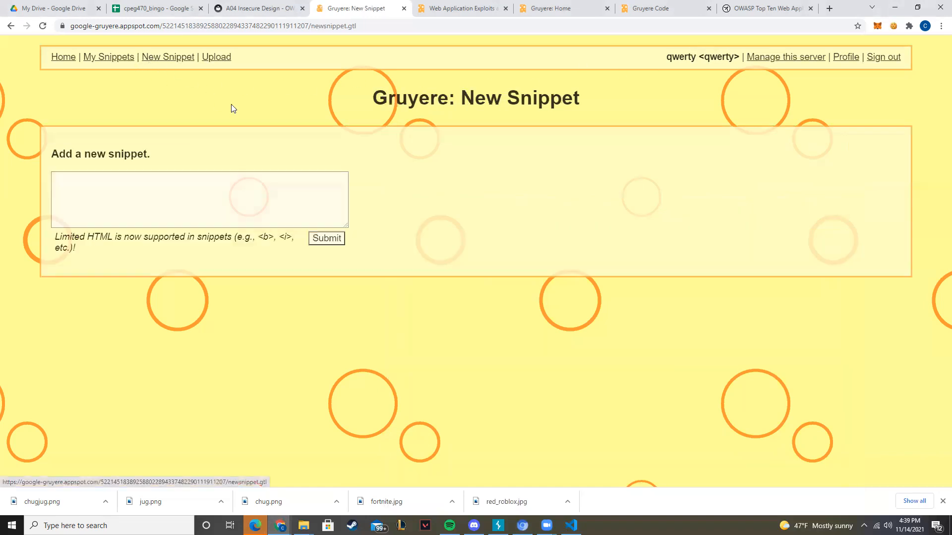
{"action": "type", "text": "two"}
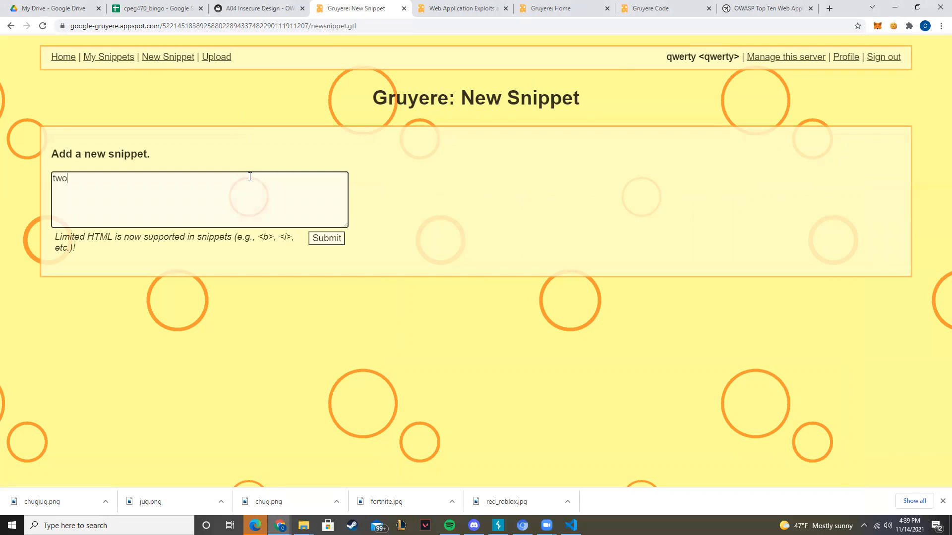
{"action": "left_click", "coordinate": [326, 238]}
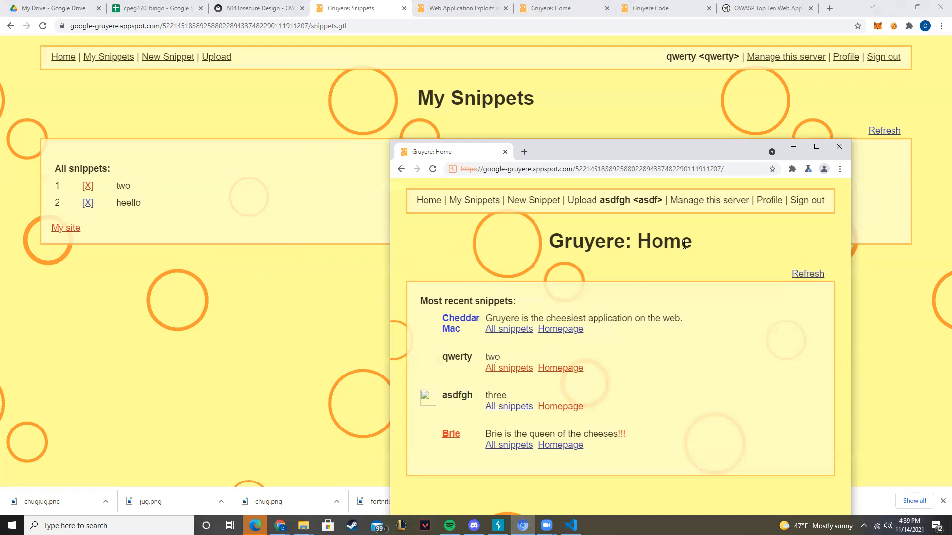
Reload asdfgh's home page twice and open its profile settings.
{"action": "left_click", "coordinate": [433, 169]}
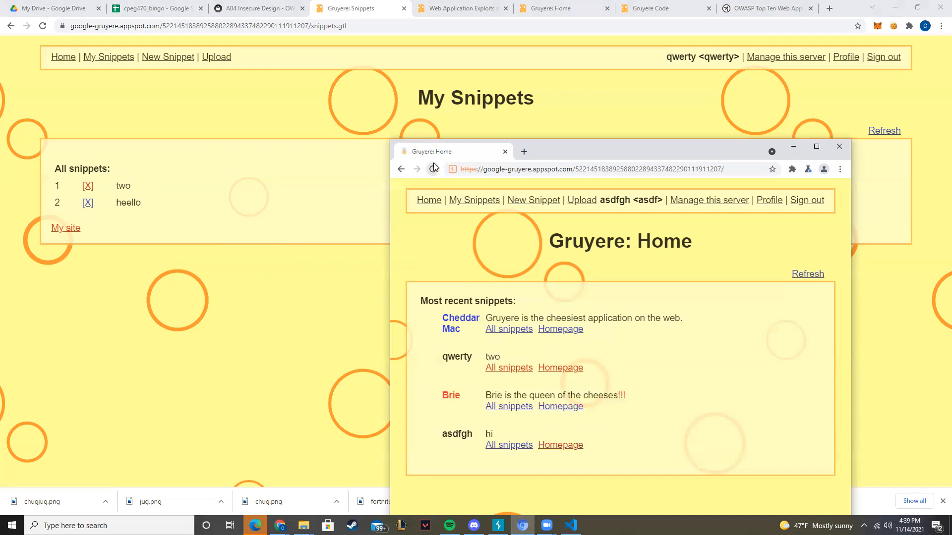
{"action": "left_click", "coordinate": [432, 168]}
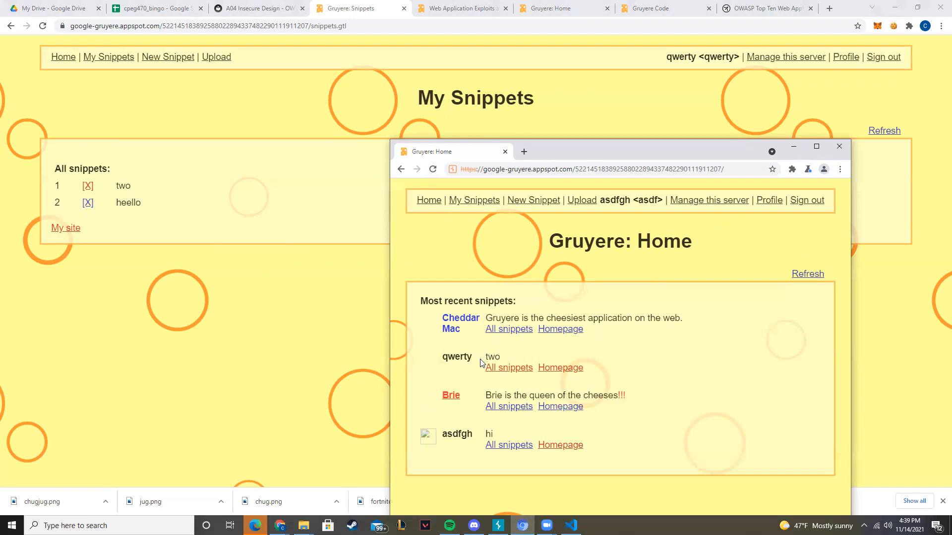
{"action": "double_click", "coordinate": [492, 356]}
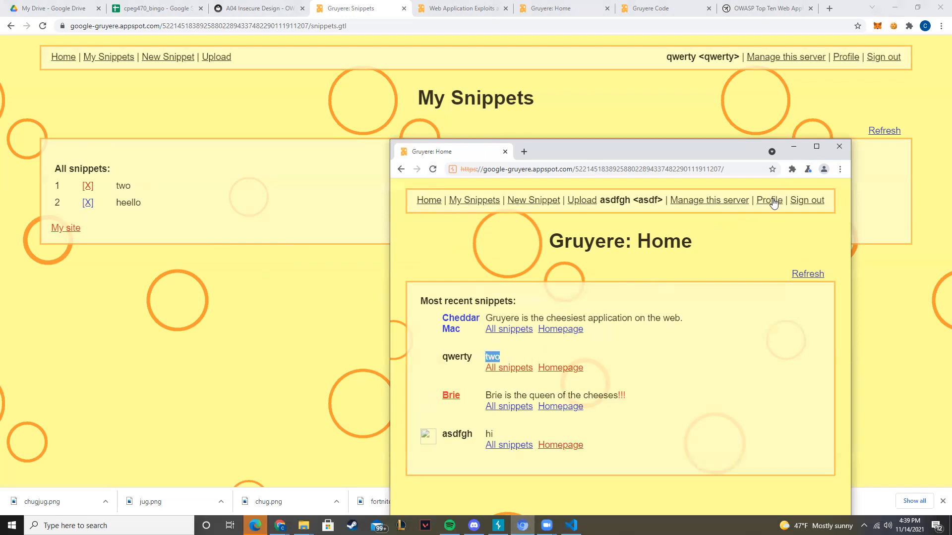
{"action": "left_click", "coordinate": [768, 200]}
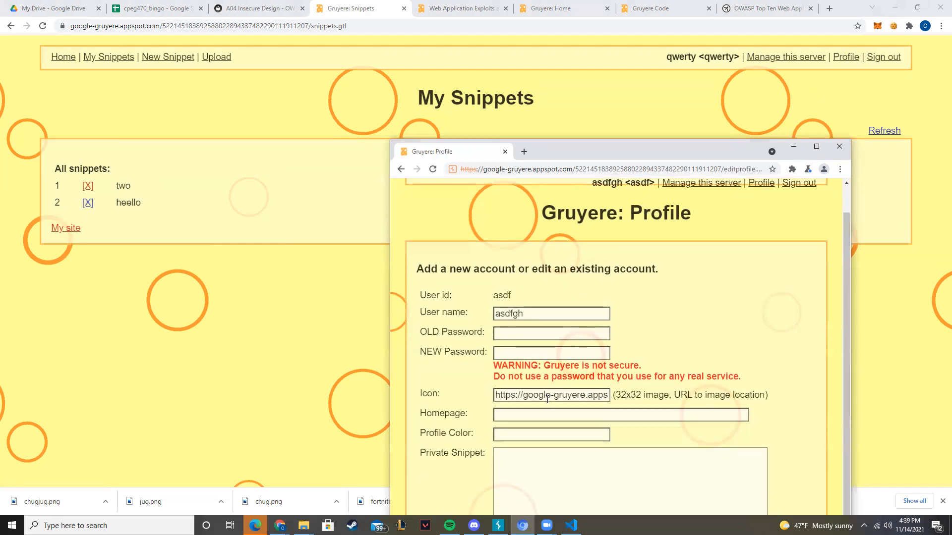
View asdfgh's own snippet list showing 'hi', then bring Burp Suite forward.
{"action": "scroll", "scroll_direction": "up", "scroll_amount": 3}
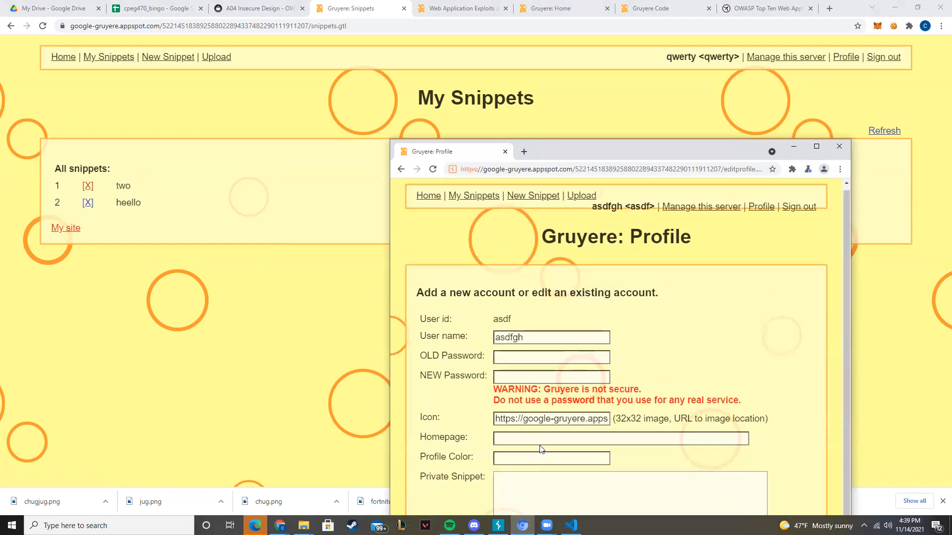
{"action": "scroll", "scroll_direction": "up", "scroll_amount": 3}
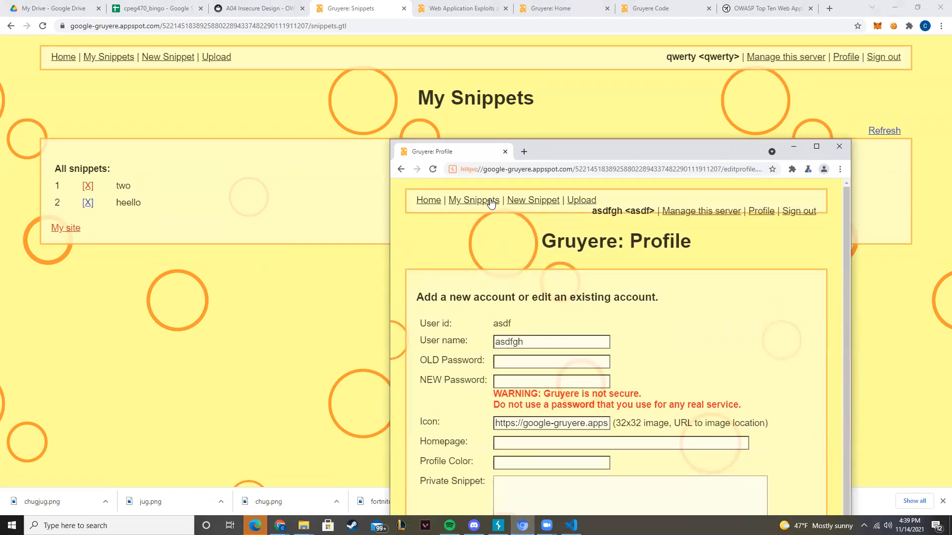
{"action": "left_click", "coordinate": [474, 200]}
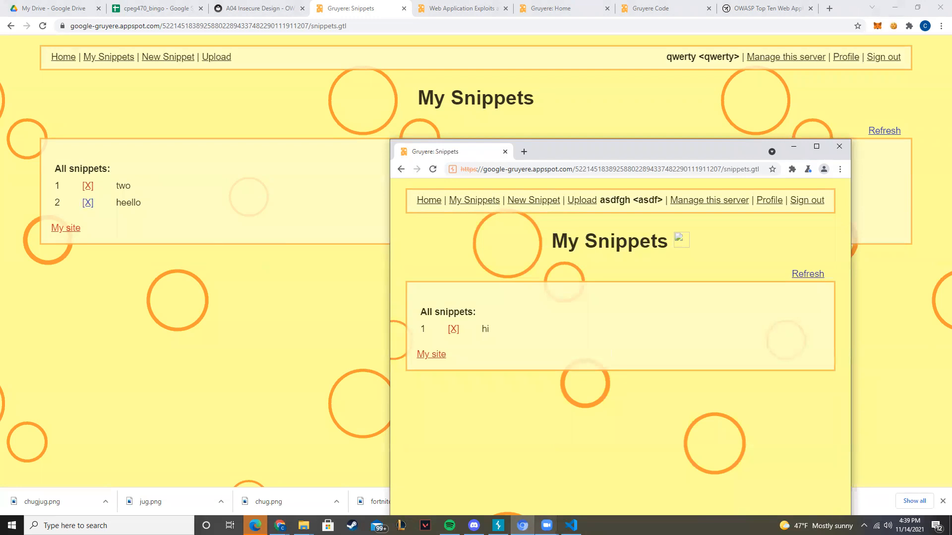
{"action": "left_click", "coordinate": [497, 525]}
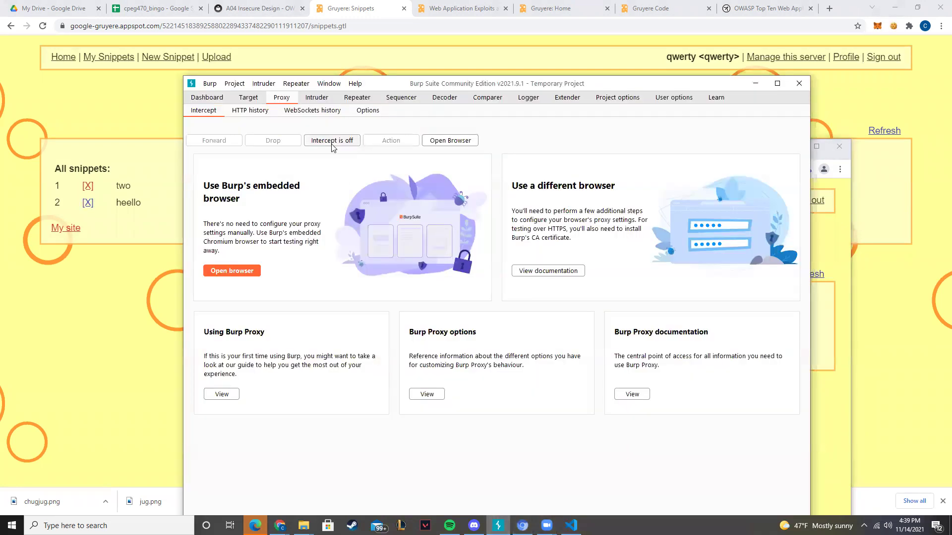
Intercept the request deleting snippet 'hi' and highlight its deletesnippet?index=0 path.
{"action": "left_click", "coordinate": [332, 140]}
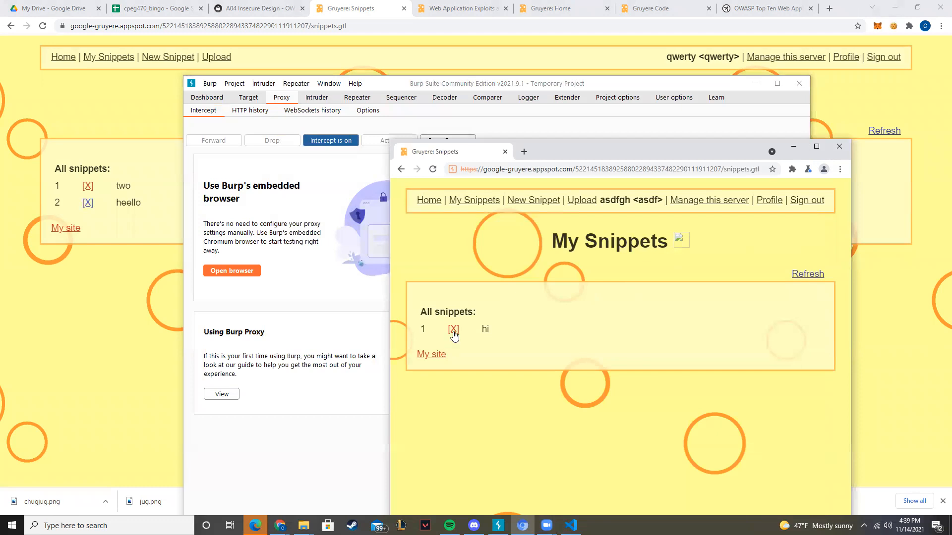
{"action": "left_click", "coordinate": [453, 329]}
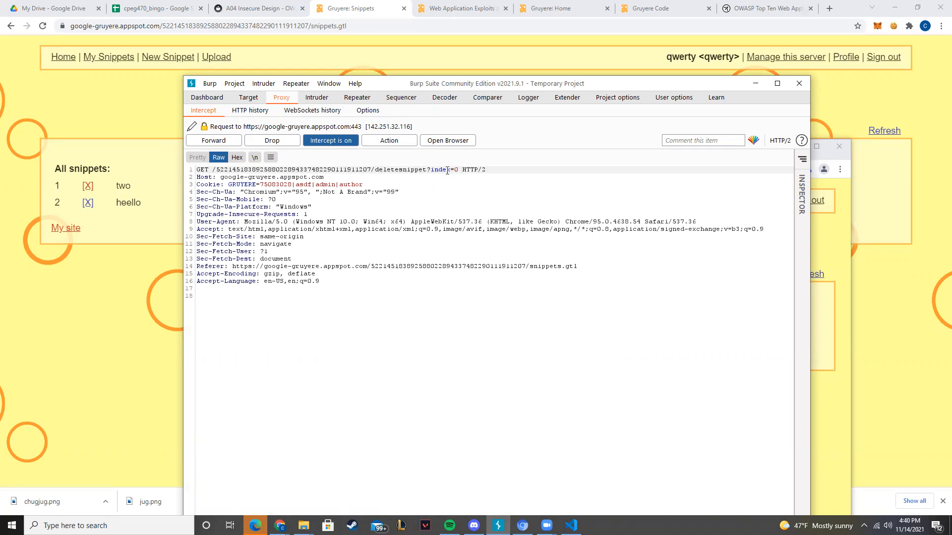
{"action": "double_click", "coordinate": [416, 169]}
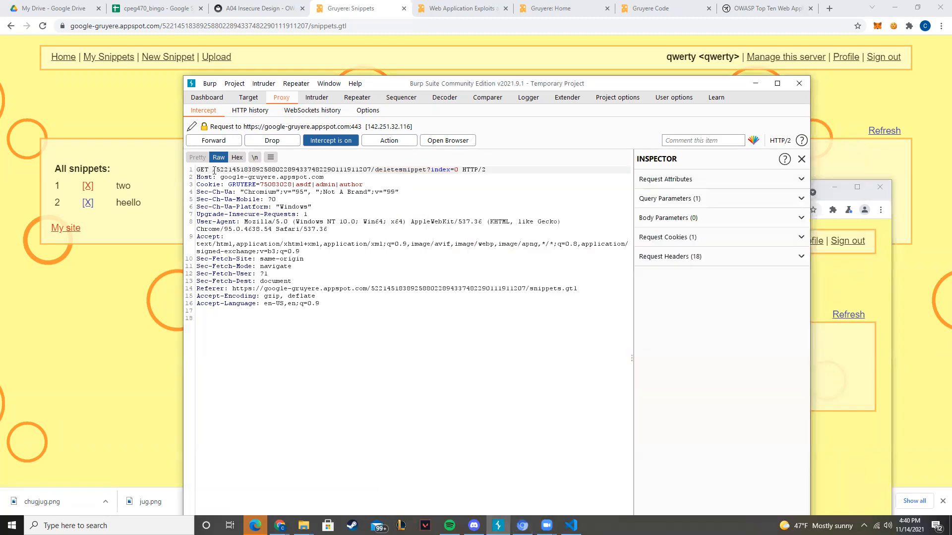
{"action": "left_click_drag", "start_coordinate": [214, 169], "coordinate": [453, 170]}
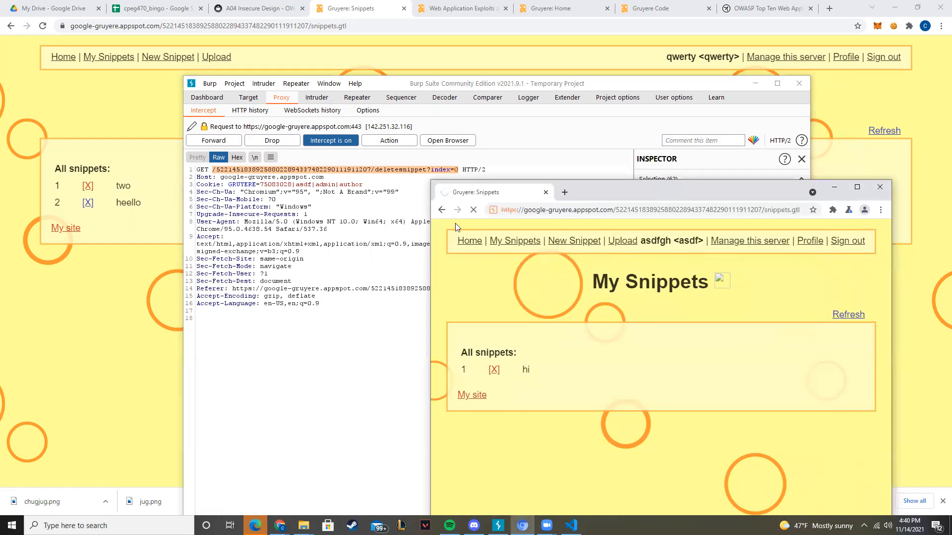
Release the held delete request and view the second account's snippet list.
{"action": "left_click", "coordinate": [330, 140]}
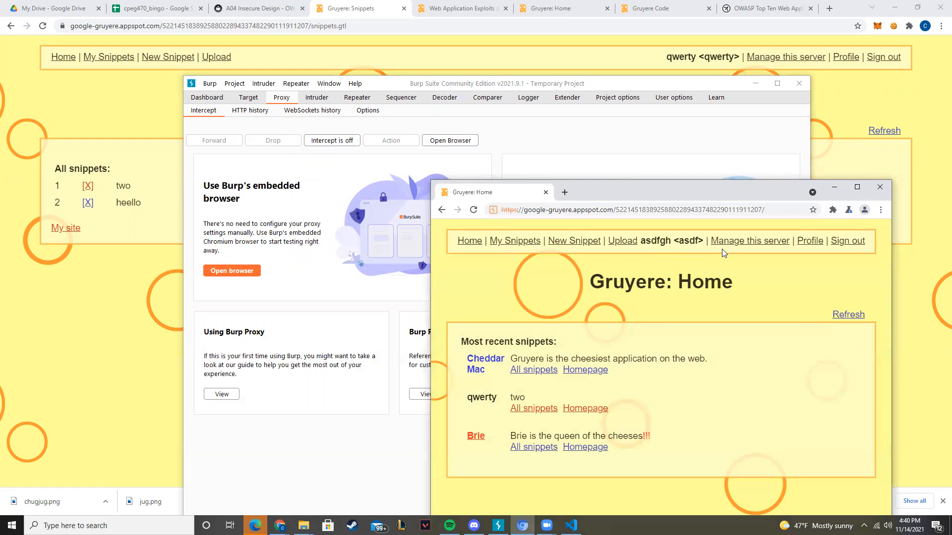
{"action": "left_click", "coordinate": [574, 240]}
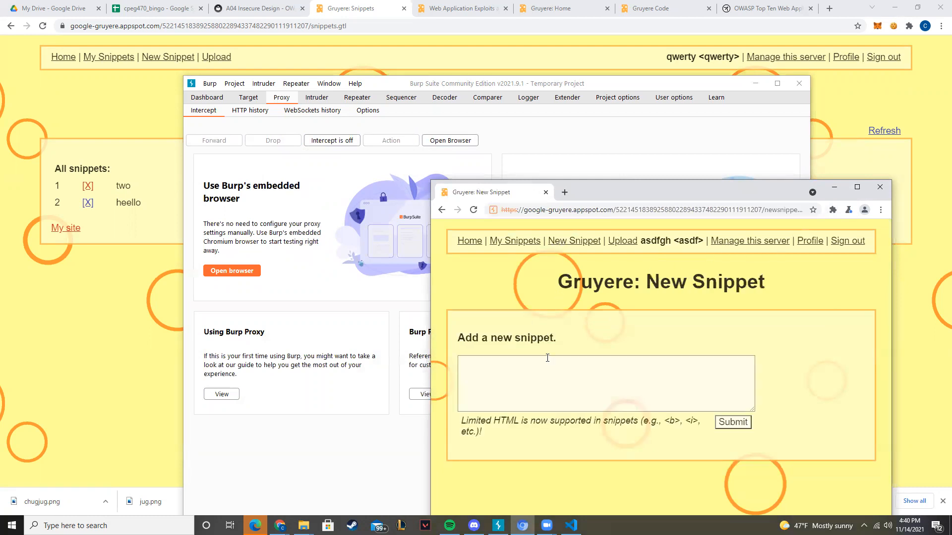
{"action": "left_click", "coordinate": [732, 422]}
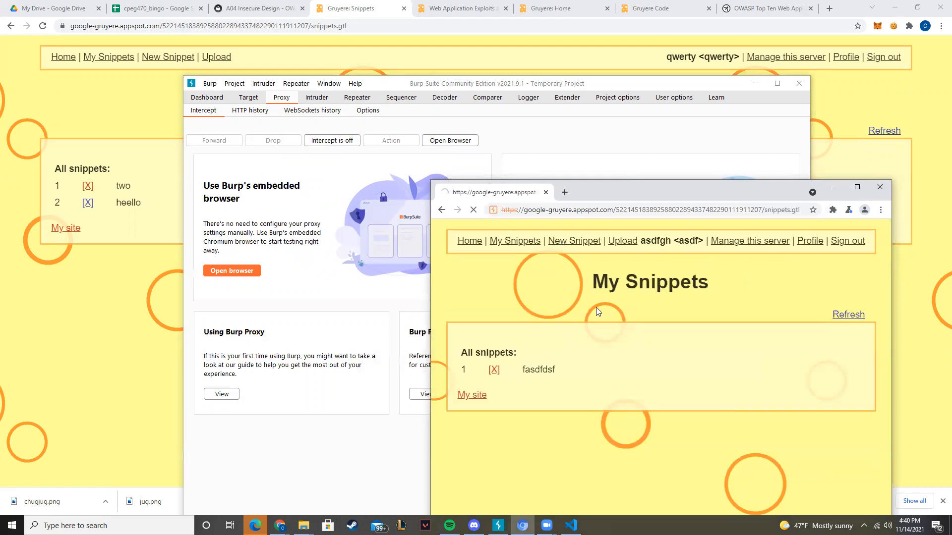
Post snippet 'two' again, then reload the attacker's home page.
{"action": "left_click", "coordinate": [572, 241]}
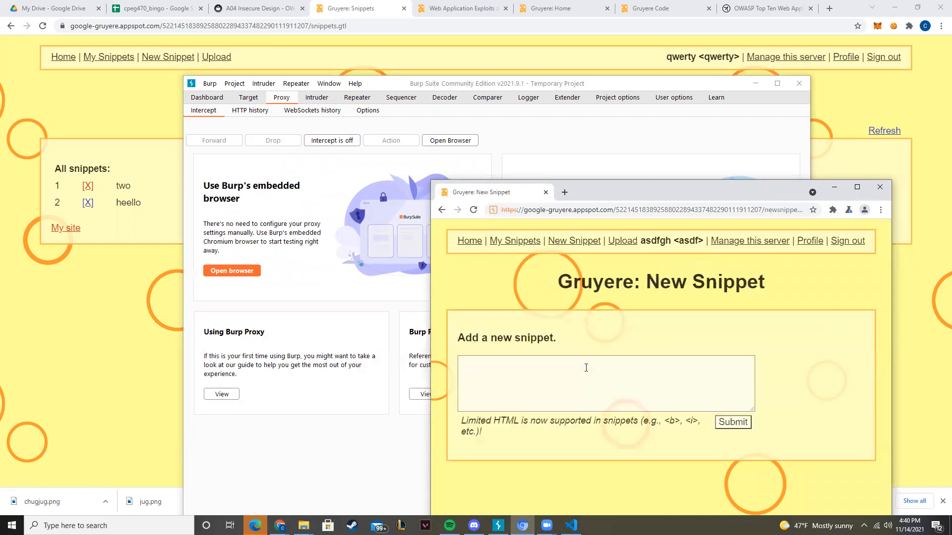
{"action": "type", "text": "two"}
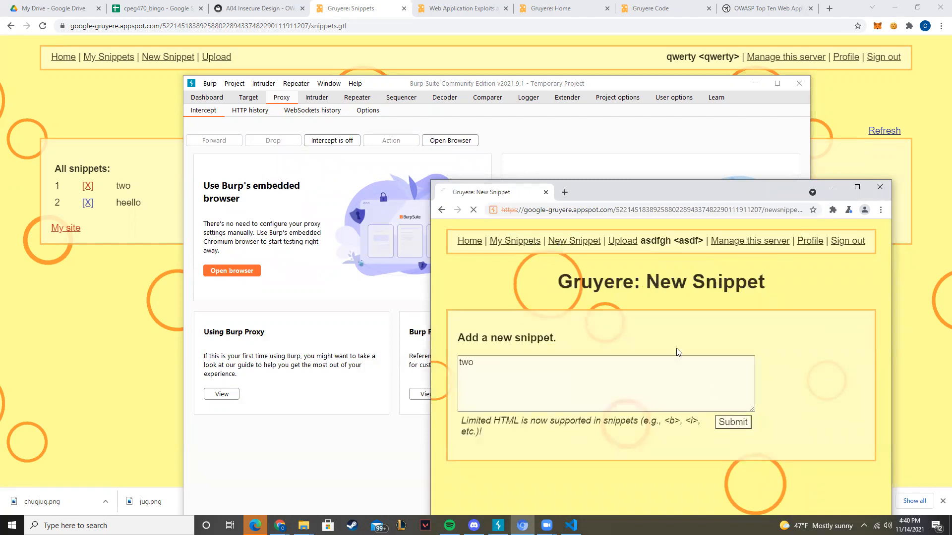
{"action": "left_click", "coordinate": [732, 422]}
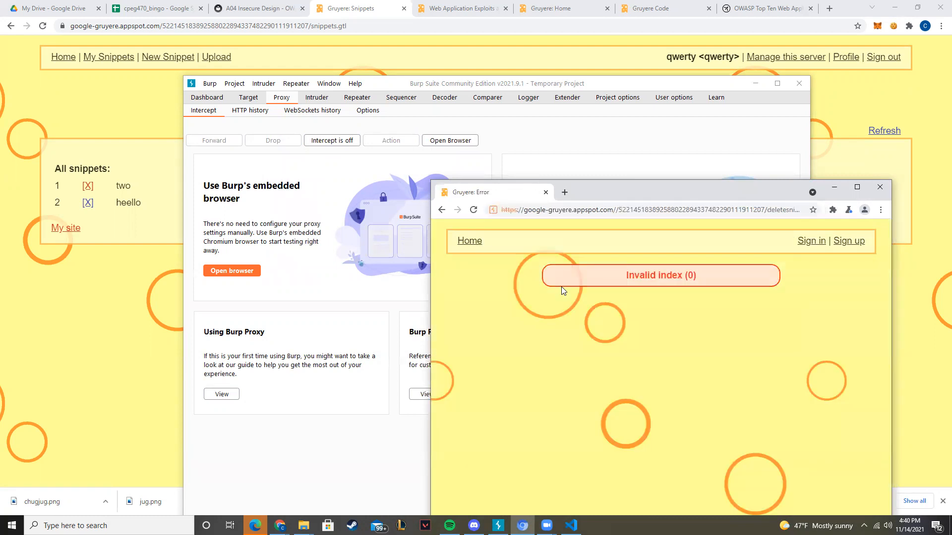
{"action": "left_click", "coordinate": [469, 240]}
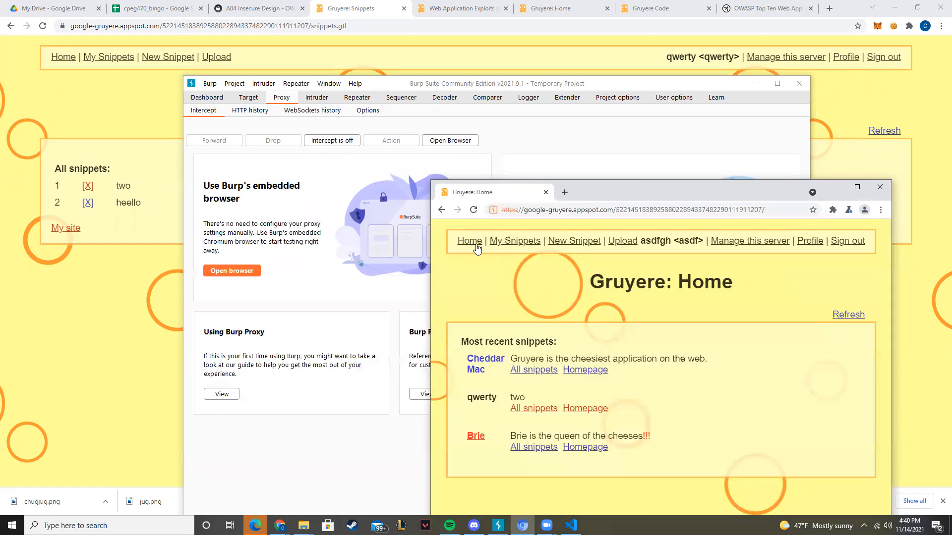
{"action": "mouse_move", "coordinate": [811, 244]}
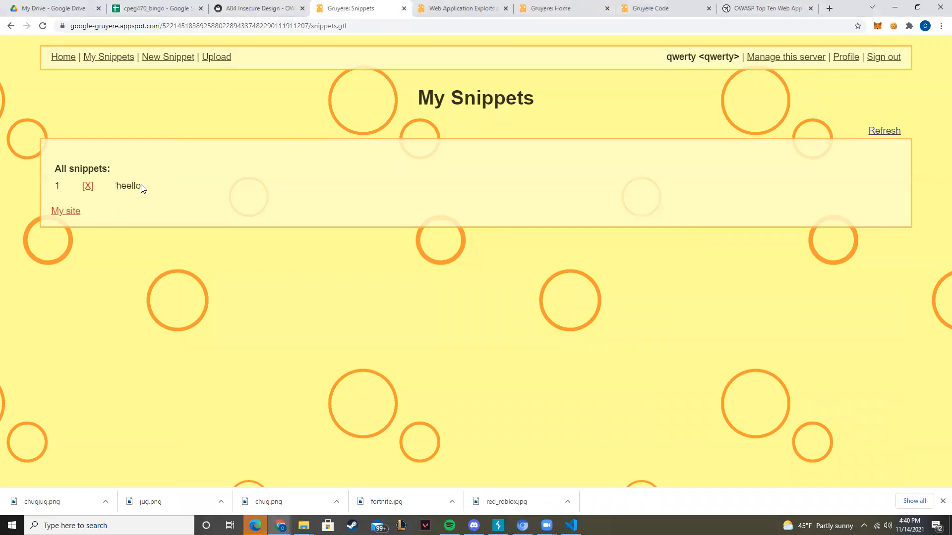
{"action": "mouse_move", "coordinate": [109, 188]}
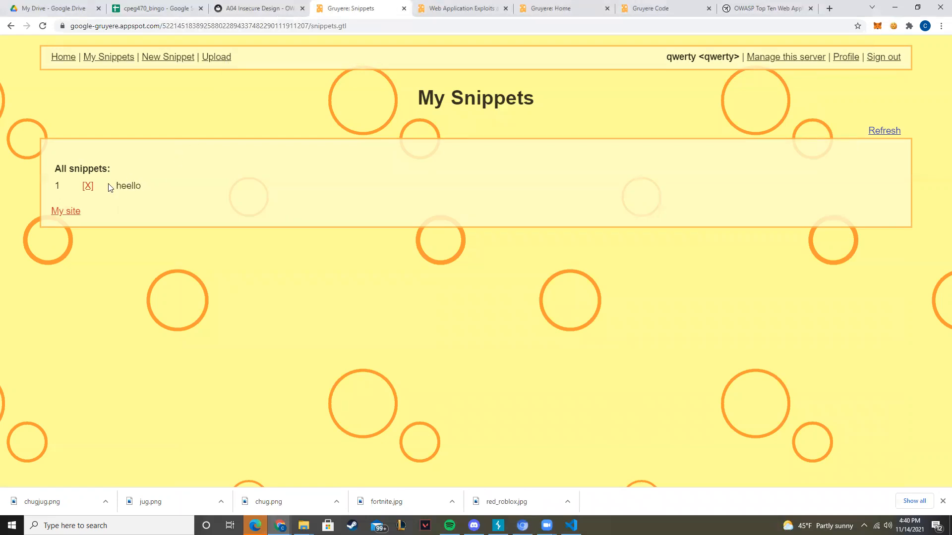
{"action": "mouse_move", "coordinate": [65, 209]}
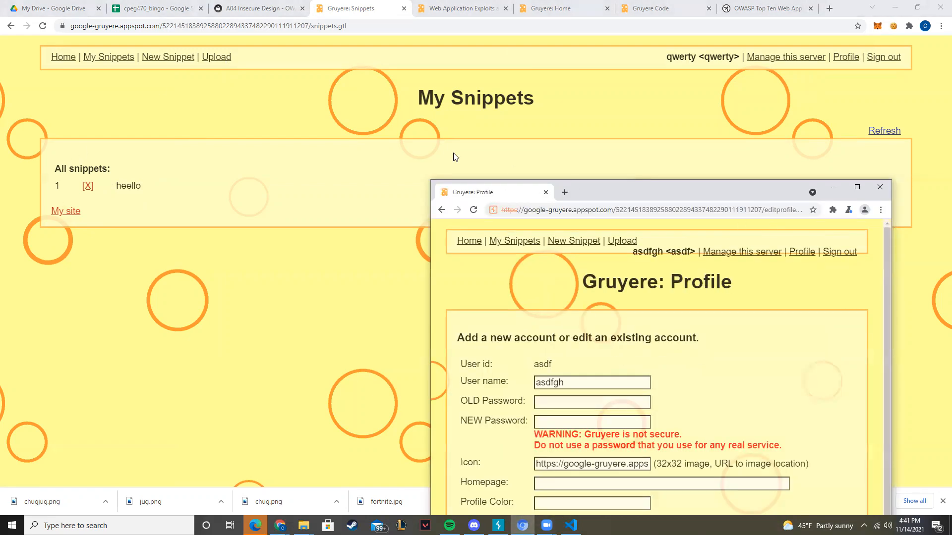
Edit the victim URL to deletesnippet?index=0 and clear the attacker's icon address.
{"action": "left_click", "coordinate": [878, 187]}
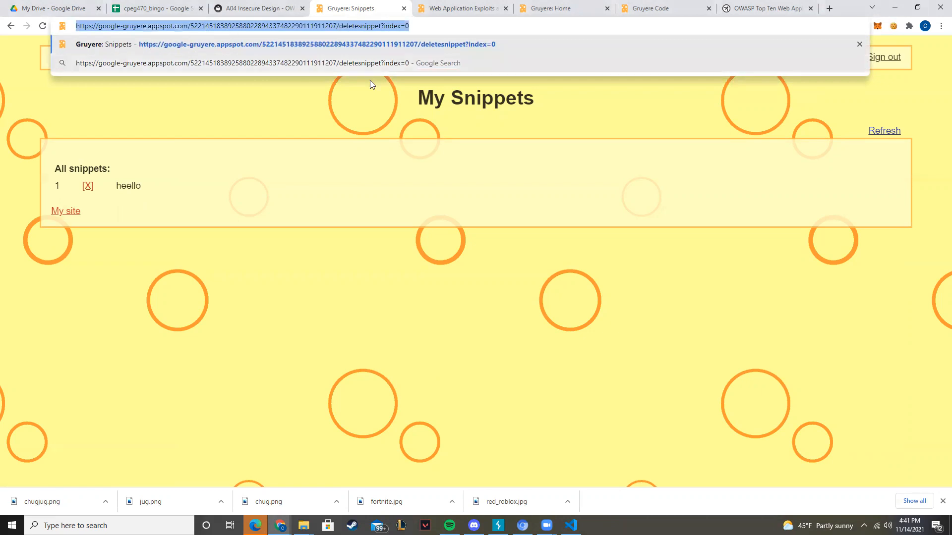
{"action": "mouse_move", "coordinate": [546, 525]}
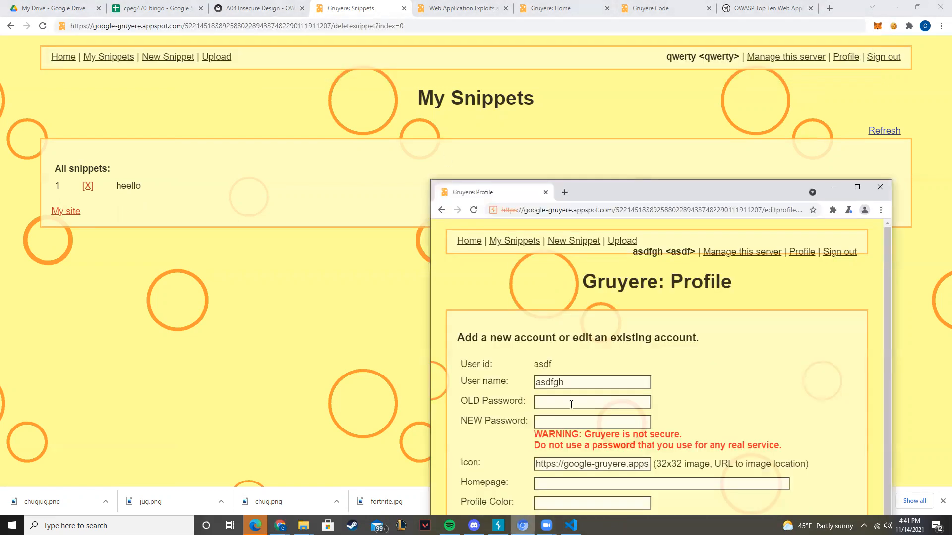
{"action": "scroll", "scroll_direction": "down", "scroll_amount": 3}
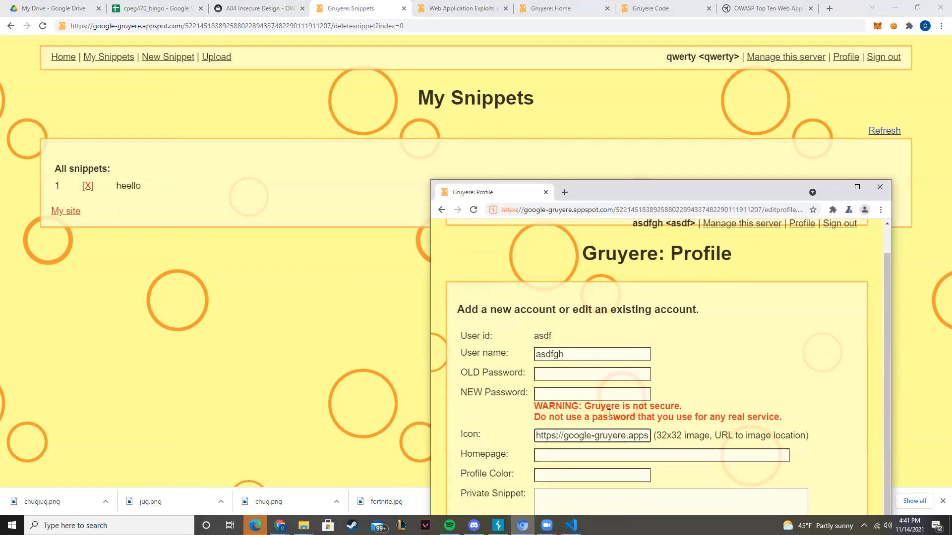
{"action": "double_click", "coordinate": [611, 435]}
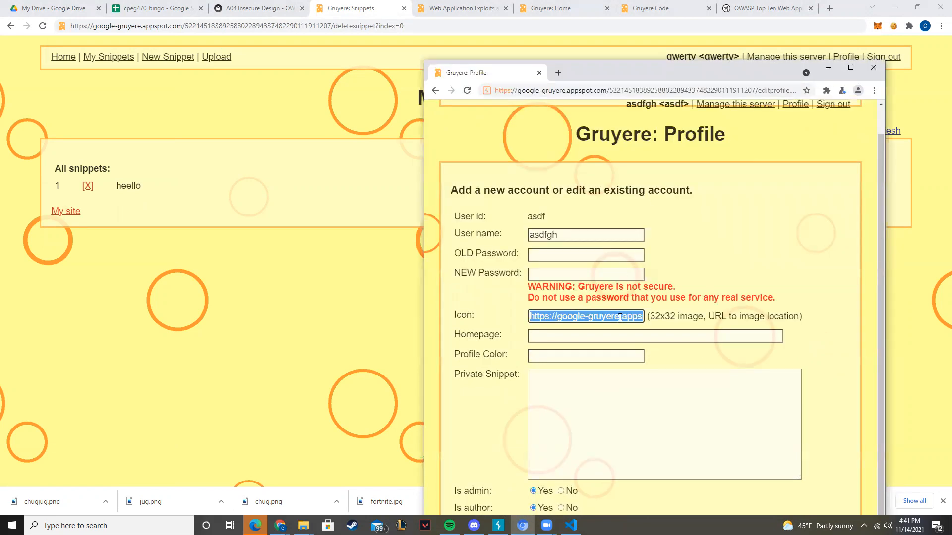
{"action": "key", "text": "Delete"}
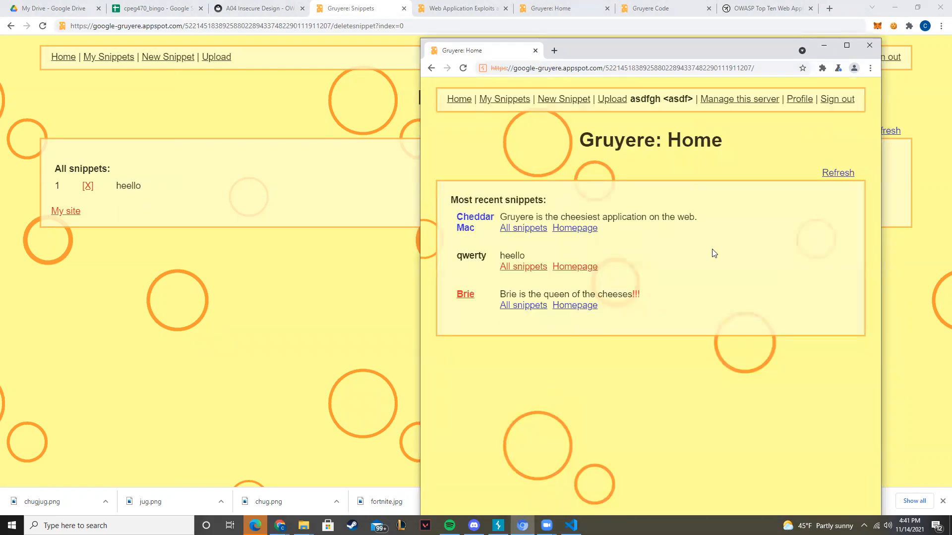
Post the attacker snippet 'asdfasdf'.
{"action": "left_click", "coordinate": [562, 99]}
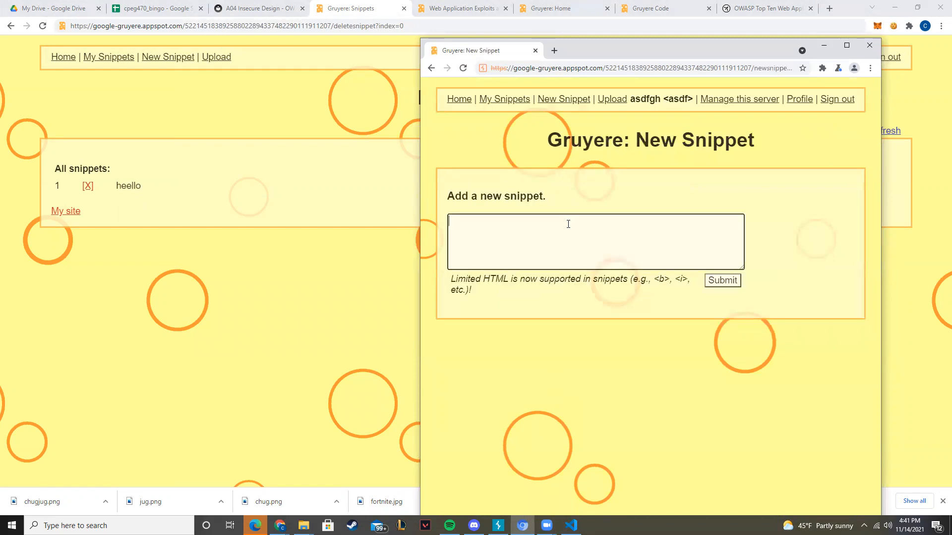
{"action": "type", "text": "asdfasdf"}
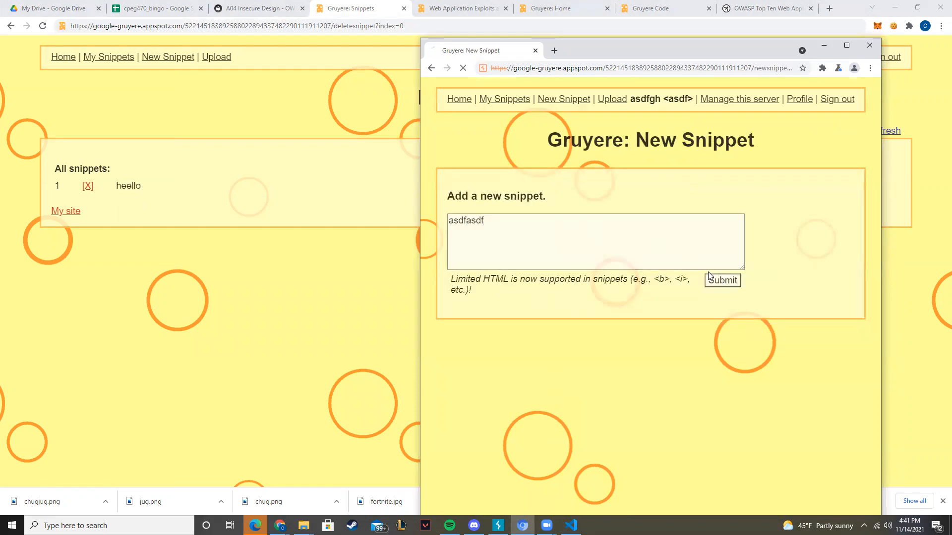
{"action": "left_click", "coordinate": [722, 279]}
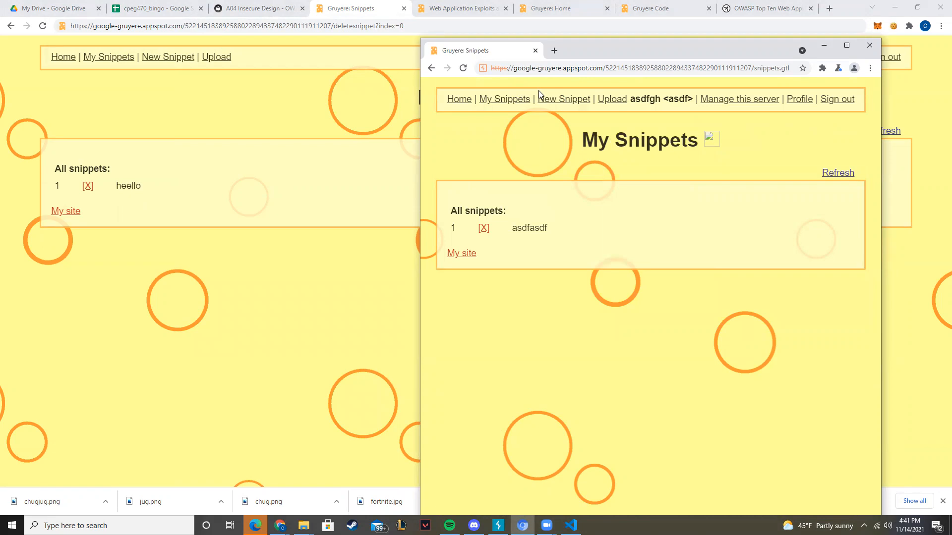
Post 'fadsfadsf' and save the profile with the deletion-link icon.
{"action": "left_click", "coordinate": [562, 99]}
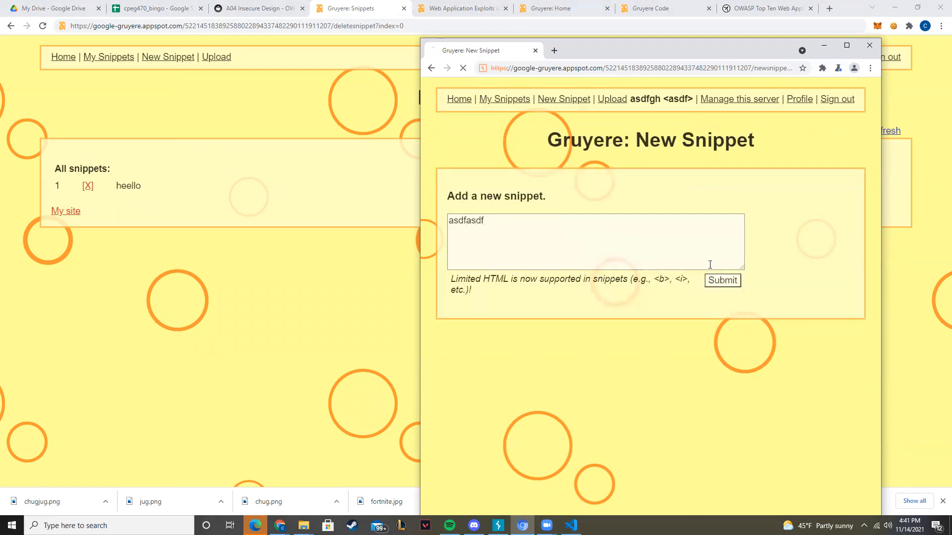
{"action": "type", "text": "fadsfadsf"}
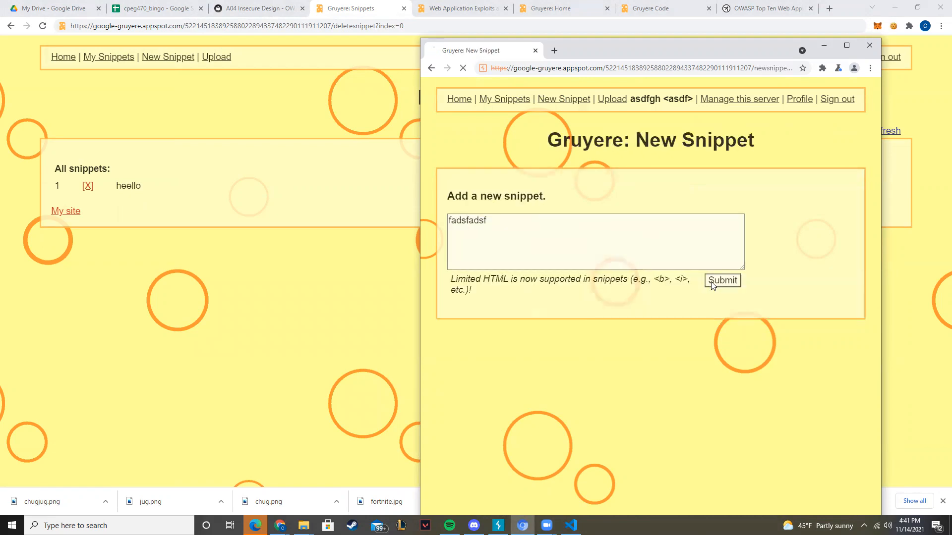
{"action": "left_click", "coordinate": [798, 99]}
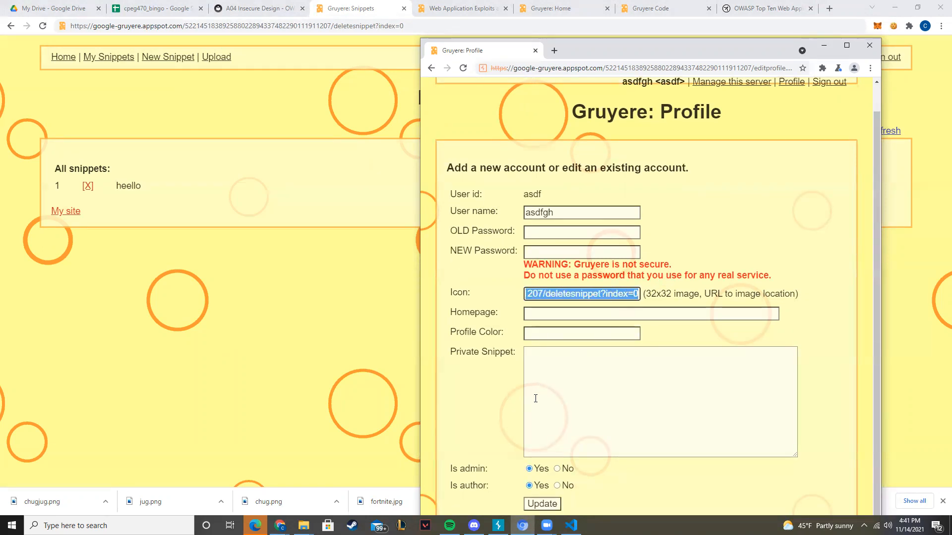
{"action": "left_click", "coordinate": [541, 504]}
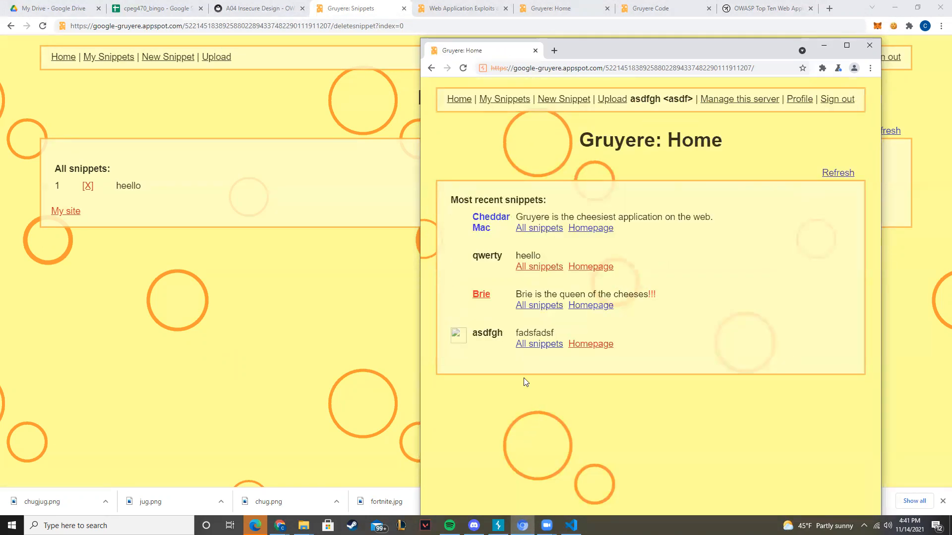
{"action": "left_click", "coordinate": [869, 45]}
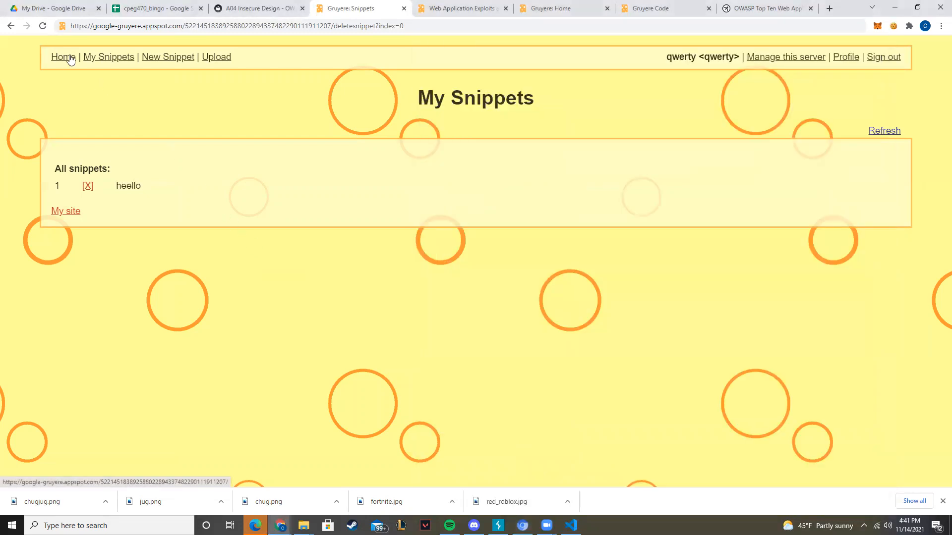
{"action": "mouse_move", "coordinate": [109, 56]}
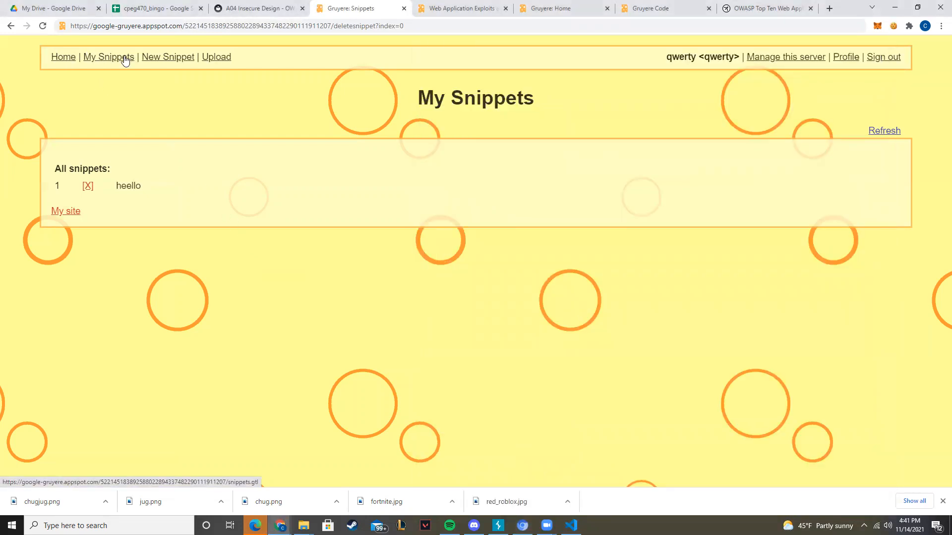
{"action": "mouse_move", "coordinate": [327, 54]}
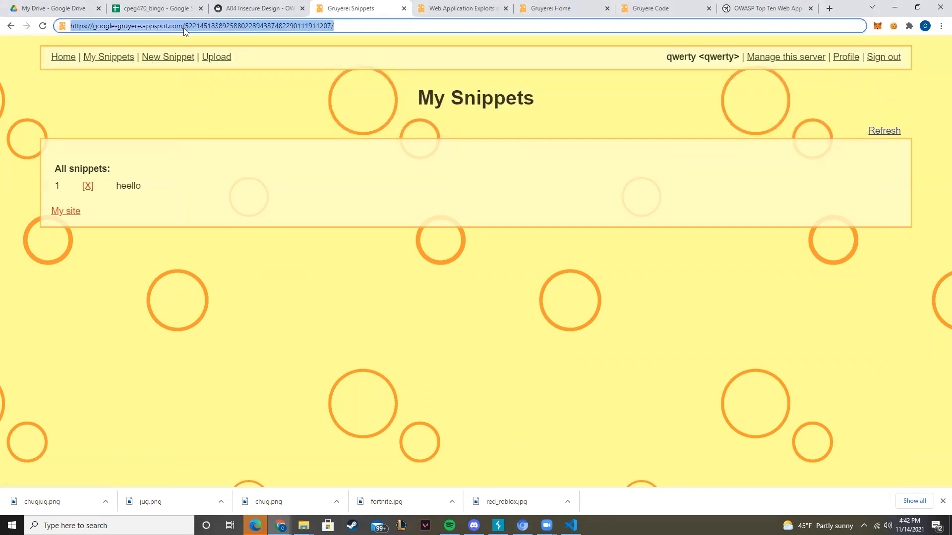
Load the Gruyere home page in qwerty's browser window.
{"action": "left_click", "coordinate": [63, 56]}
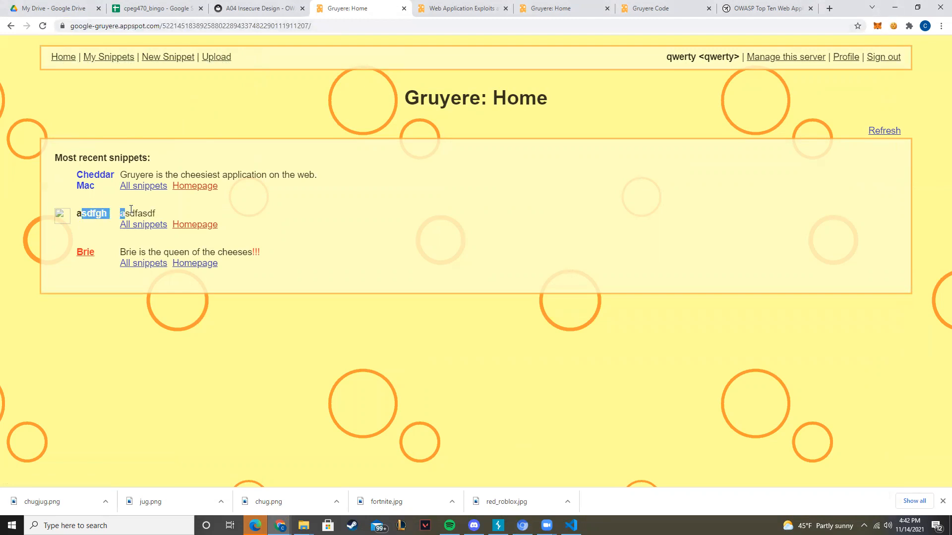
Post two victim snippets, 'two' and then 'three'.
{"action": "left_click", "coordinate": [167, 56]}
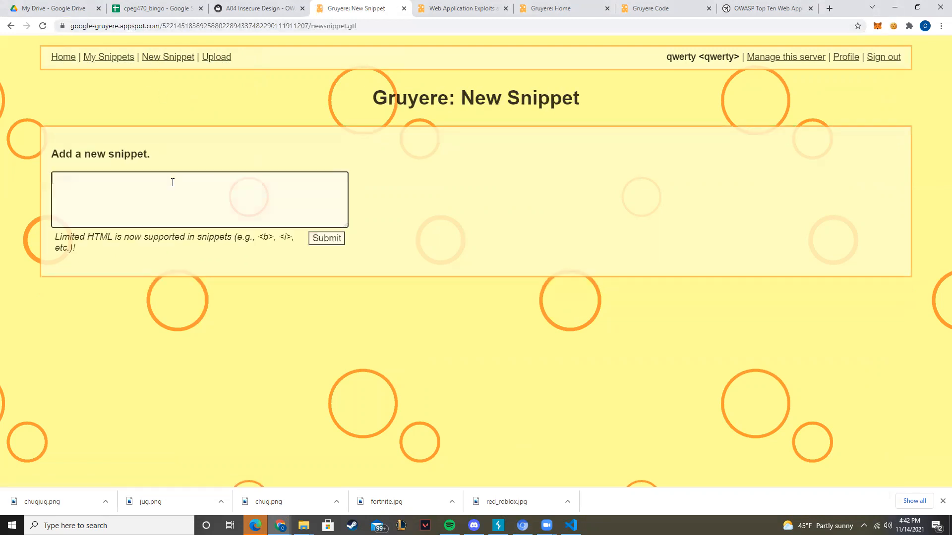
{"action": "type", "text": "two"}
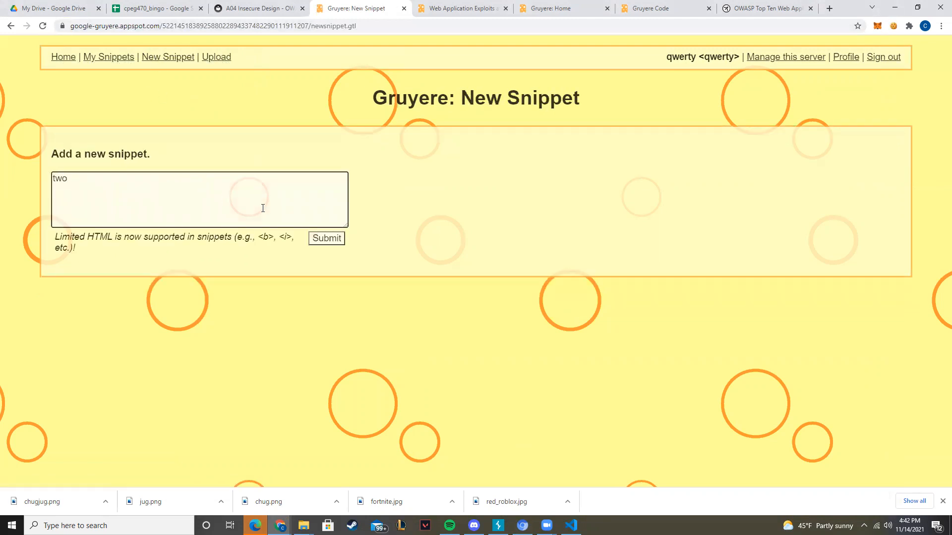
{"action": "left_click", "coordinate": [326, 238]}
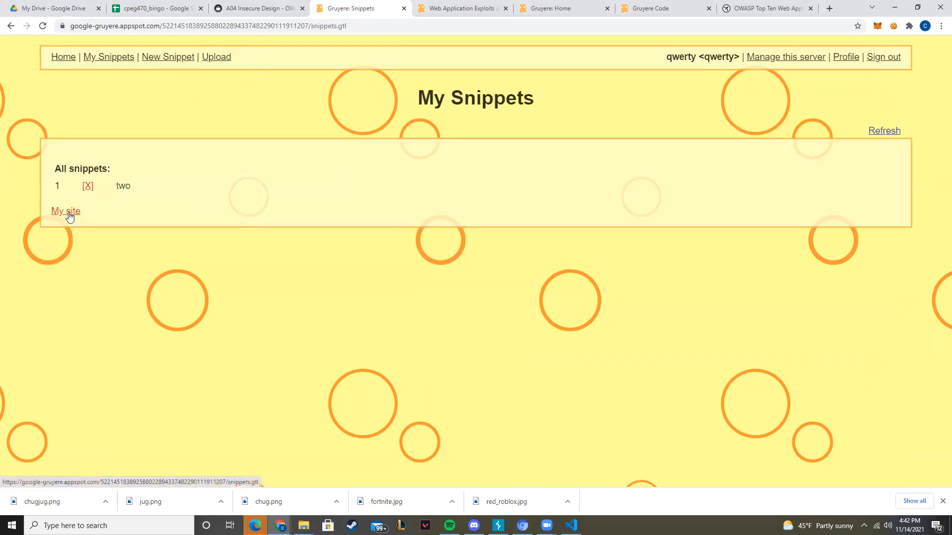
{"action": "left_click", "coordinate": [168, 56]}
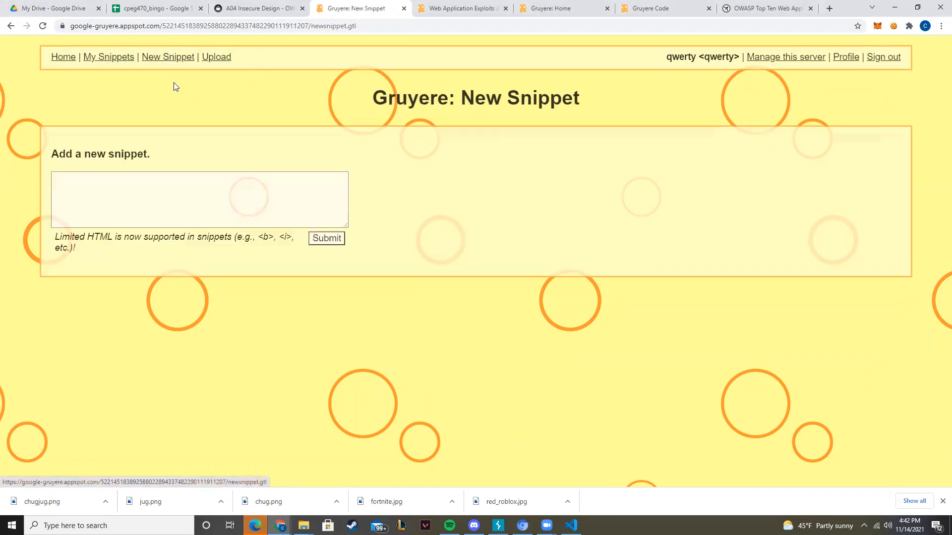
{"action": "type", "text": "three"}
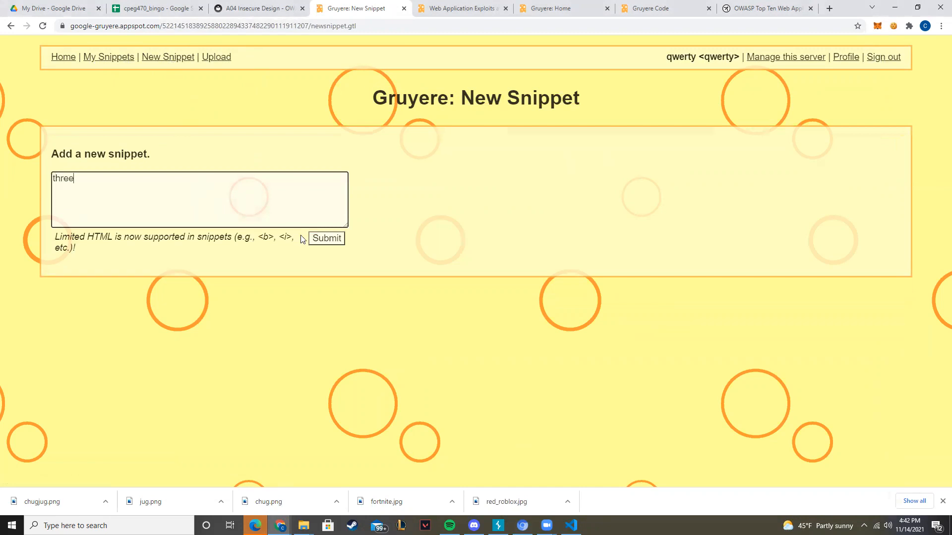
{"action": "left_click", "coordinate": [327, 238]}
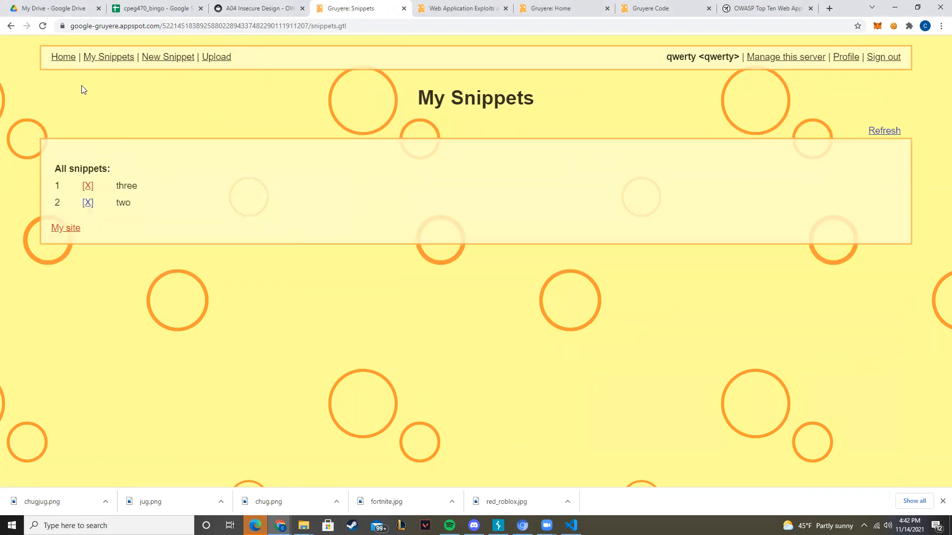
Open the home page as qwerty and check the Most recent snippets list.
{"action": "left_click", "coordinate": [63, 57]}
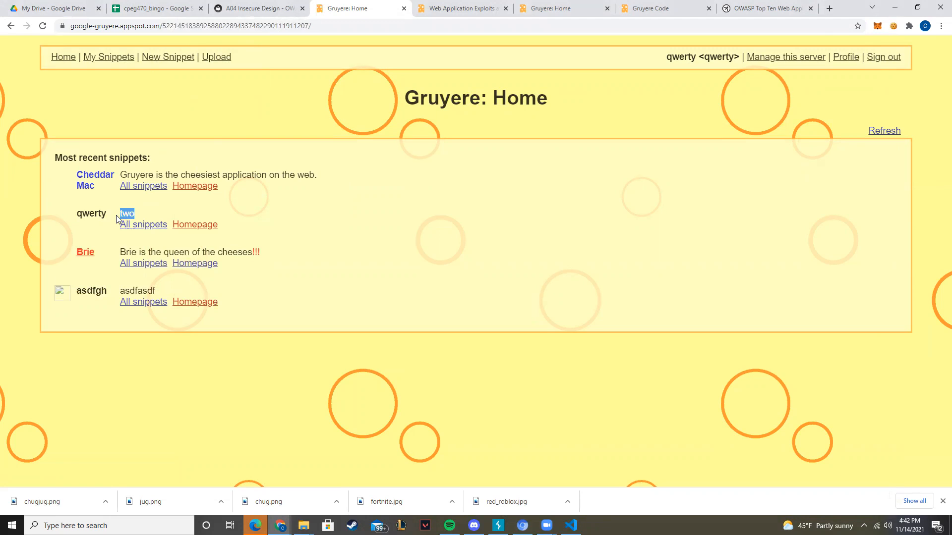
{"action": "mouse_move", "coordinate": [357, 172]}
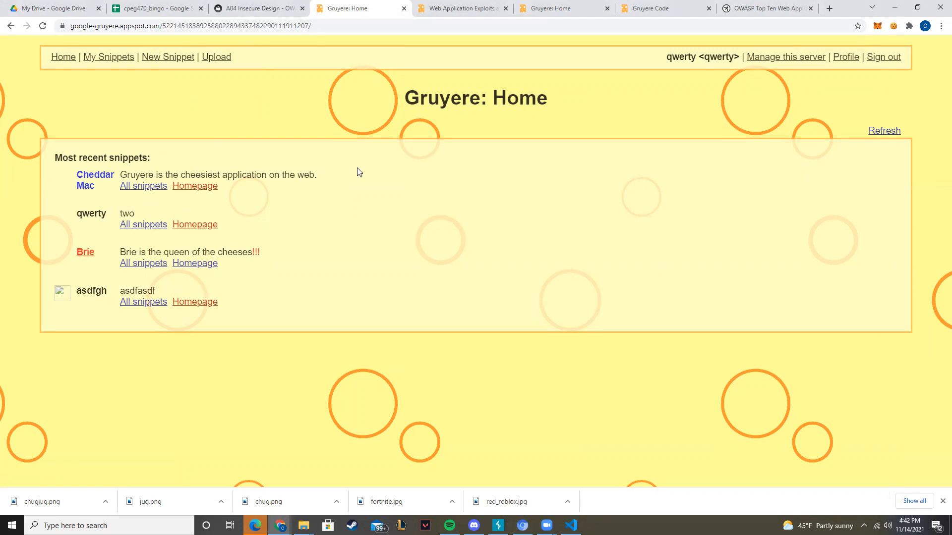
{"action": "mouse_move", "coordinate": [507, 145]}
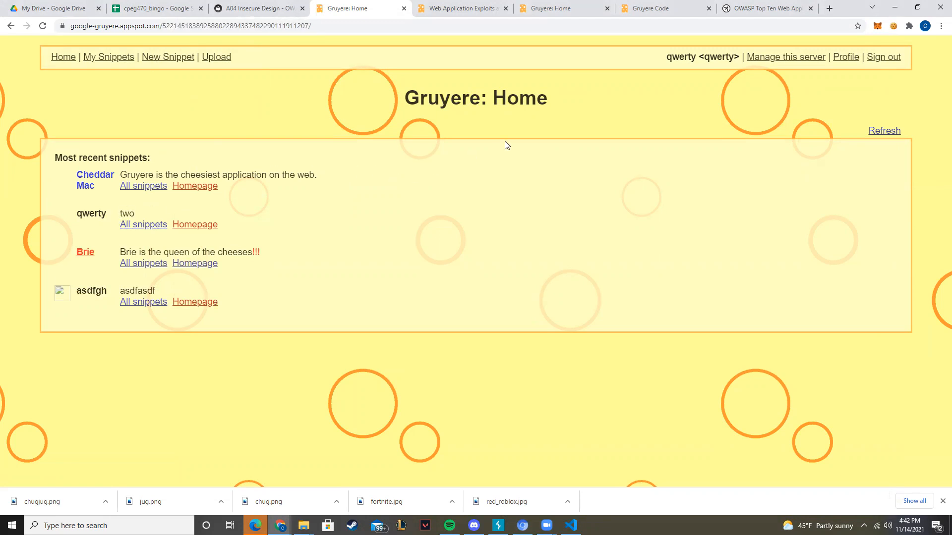